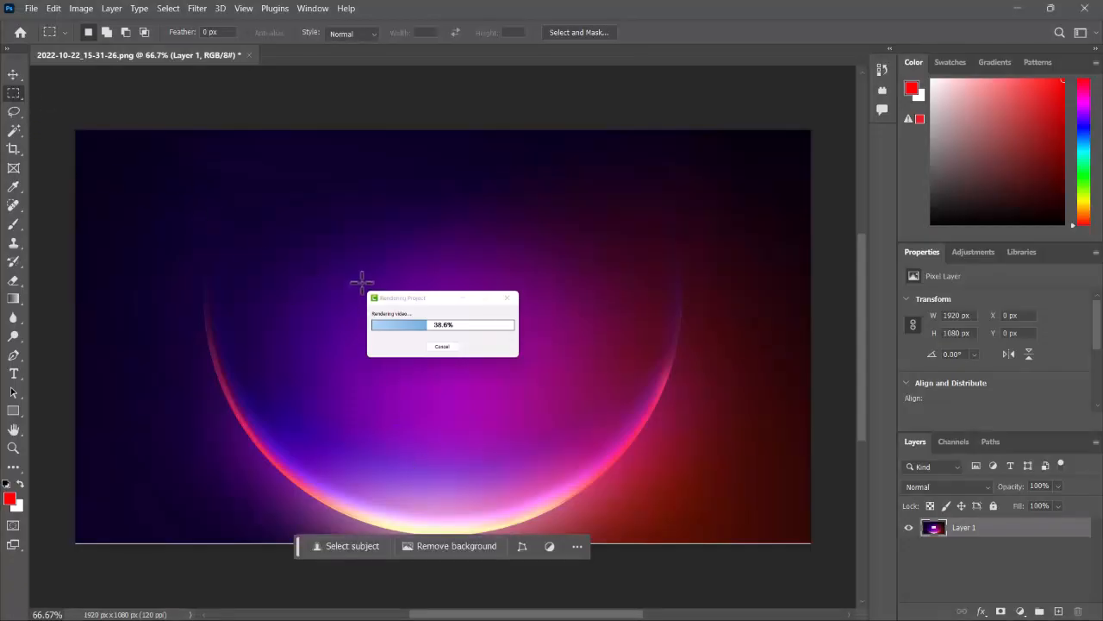
# Select a rectangle in the wallpaper's middle and enter 'Planet Saturn' as the Generative Fill prompt.
pyautogui.moveTo(362, 282); pyautogui.dragTo(529, 374)
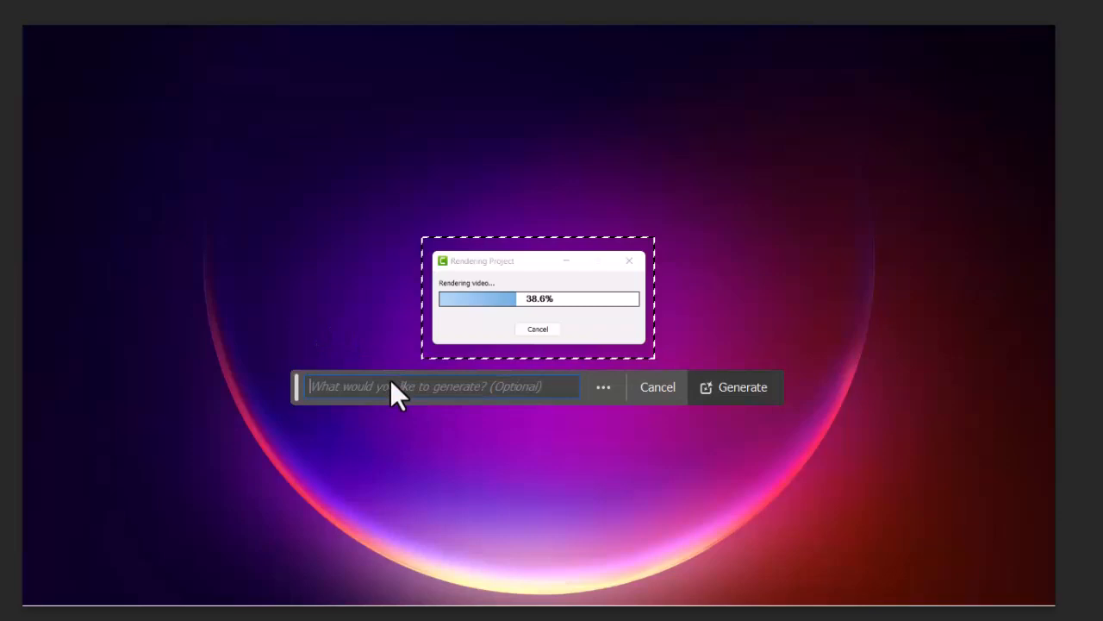
pyautogui.write('Planet Saturn')
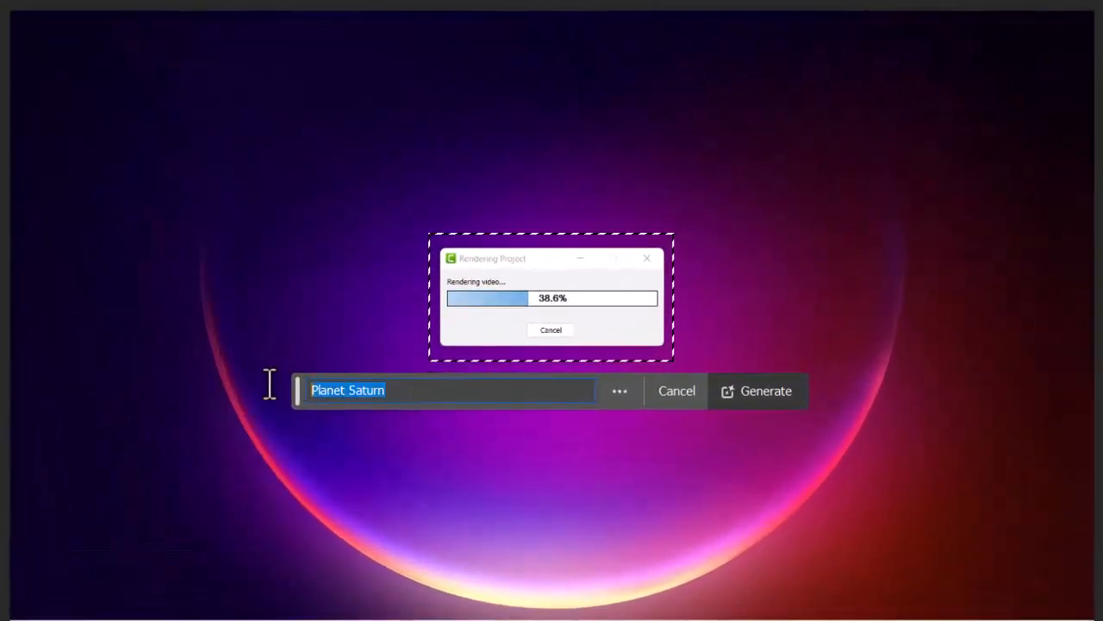
pyautogui.moveTo(324, 427)
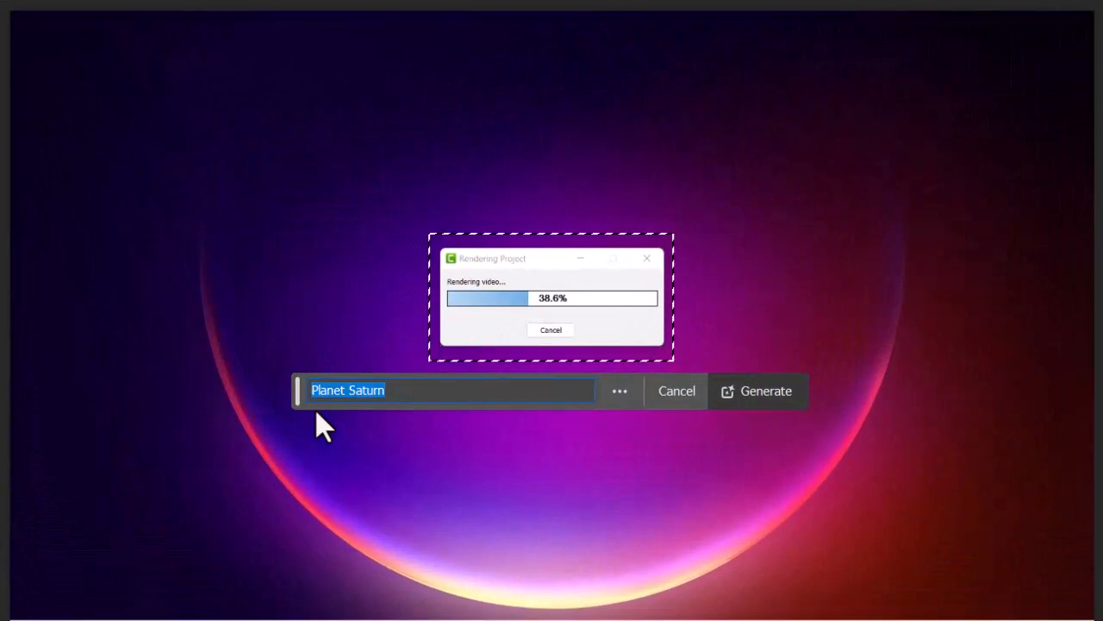
# Generate 'Sprouting seed' into the selection, which fails with a connection-issues warning.
pyautogui.write('Sprog')
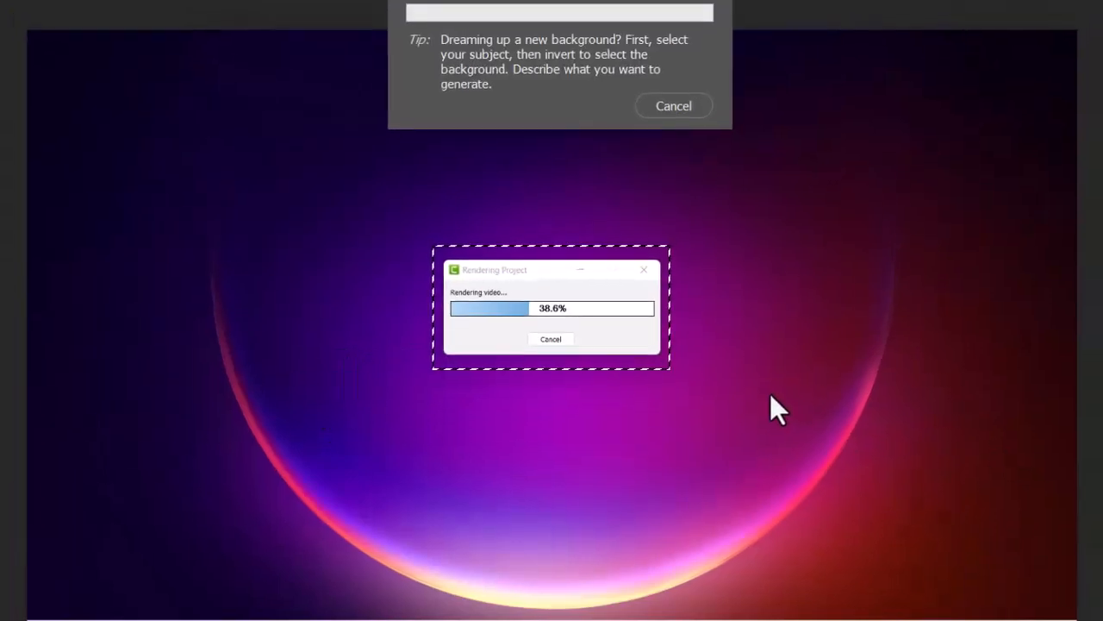
pyautogui.click(727, 424)
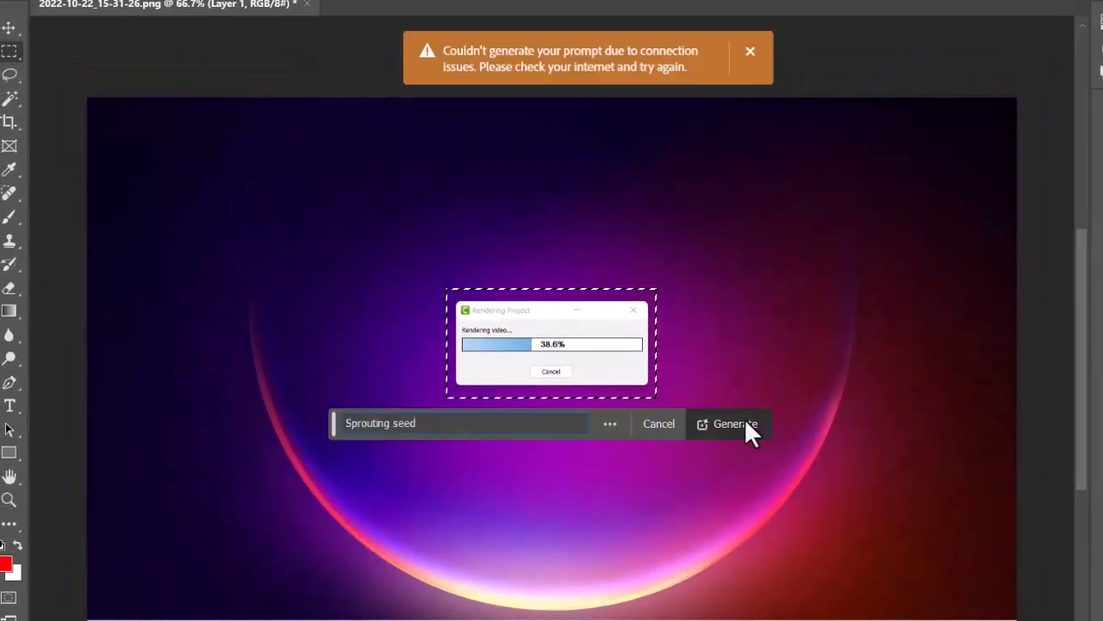
pyautogui.click(735, 424)
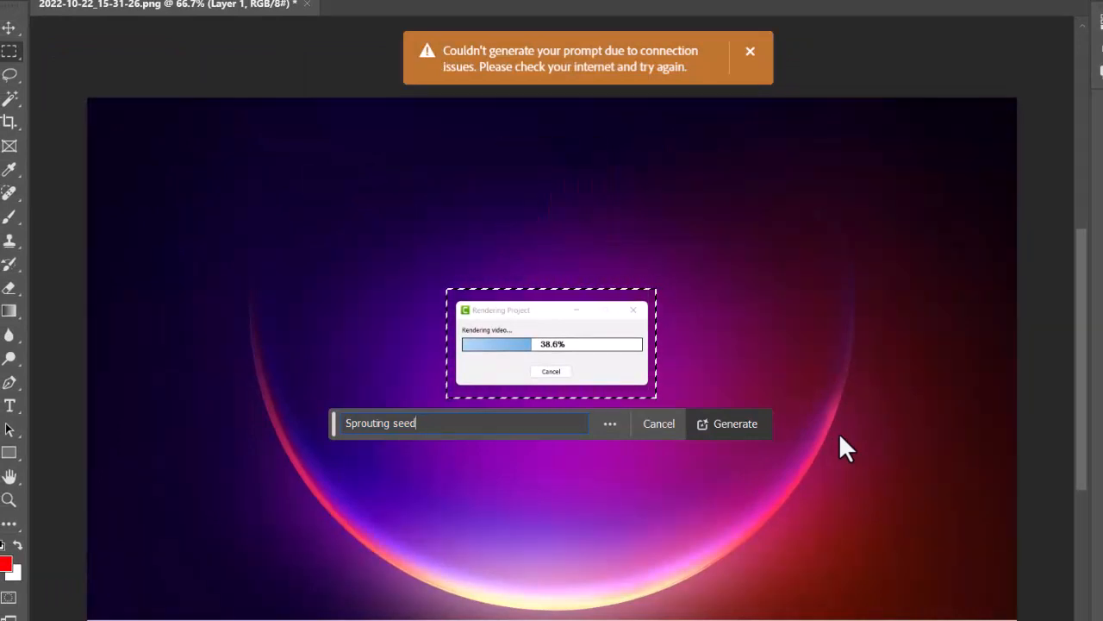
pyautogui.click(748, 52)
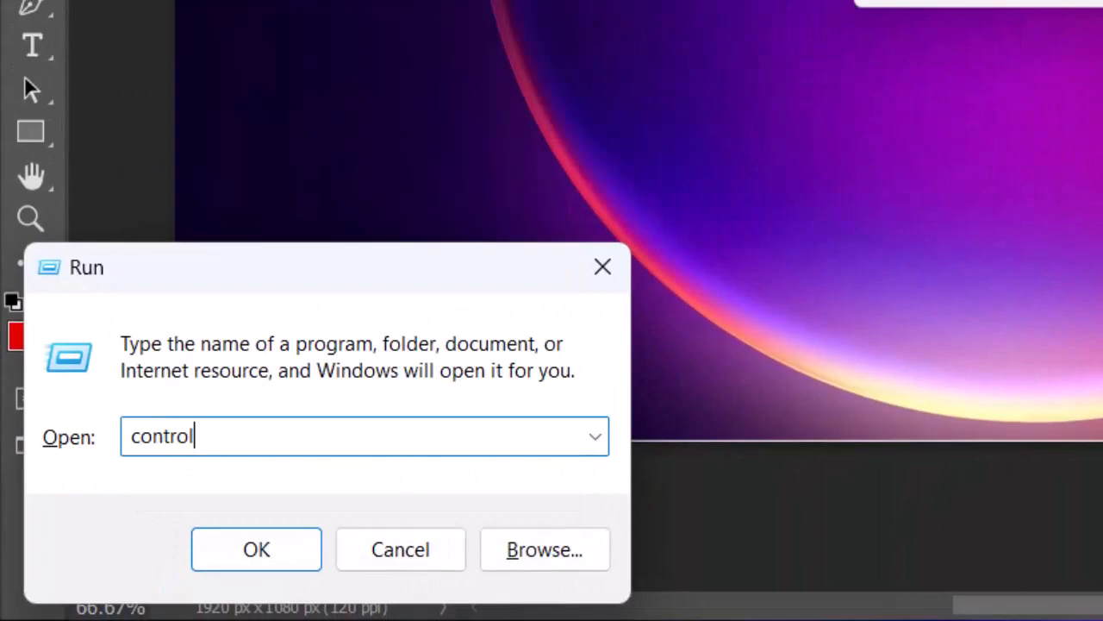
# Launch Control Panel and reach Windows Defender Firewall's advanced settings.
pyautogui.click(256, 548)
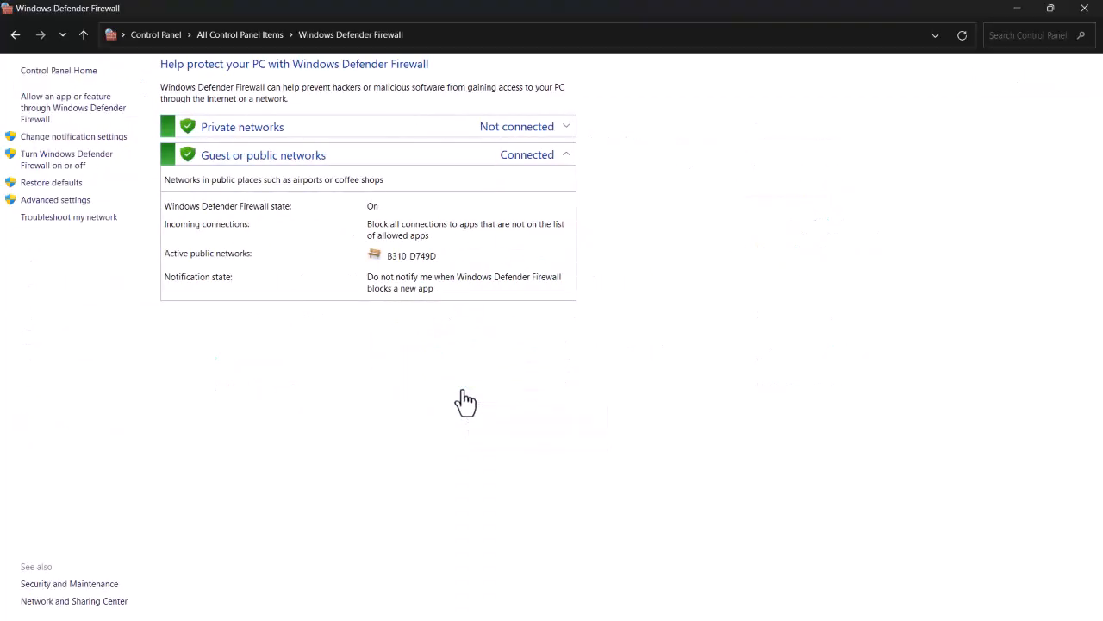
pyautogui.moveTo(465, 396)
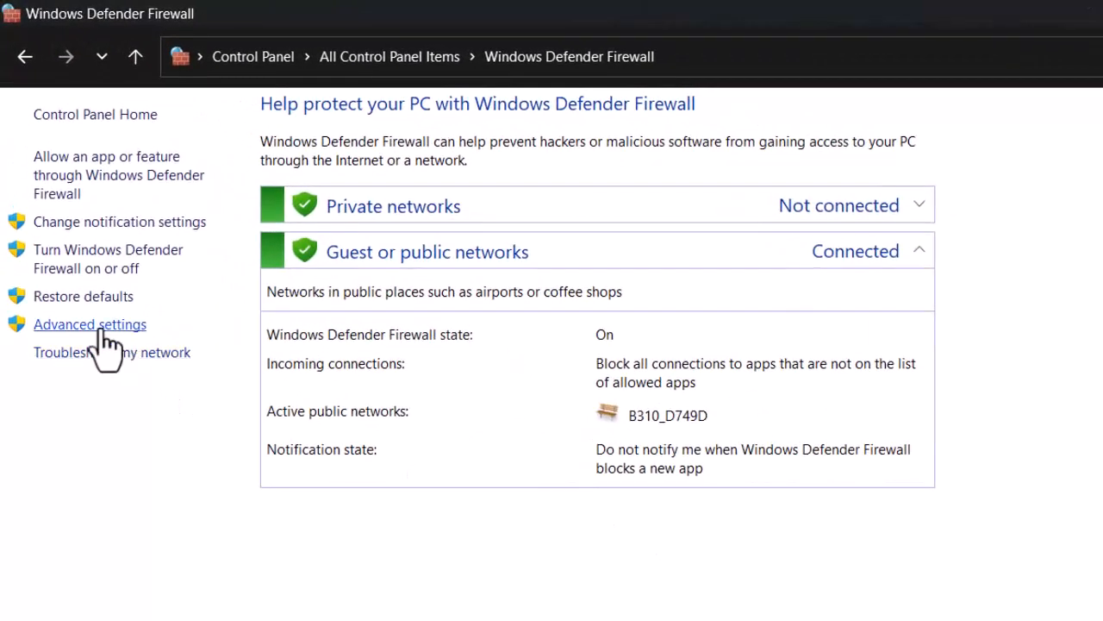
pyautogui.click(90, 324)
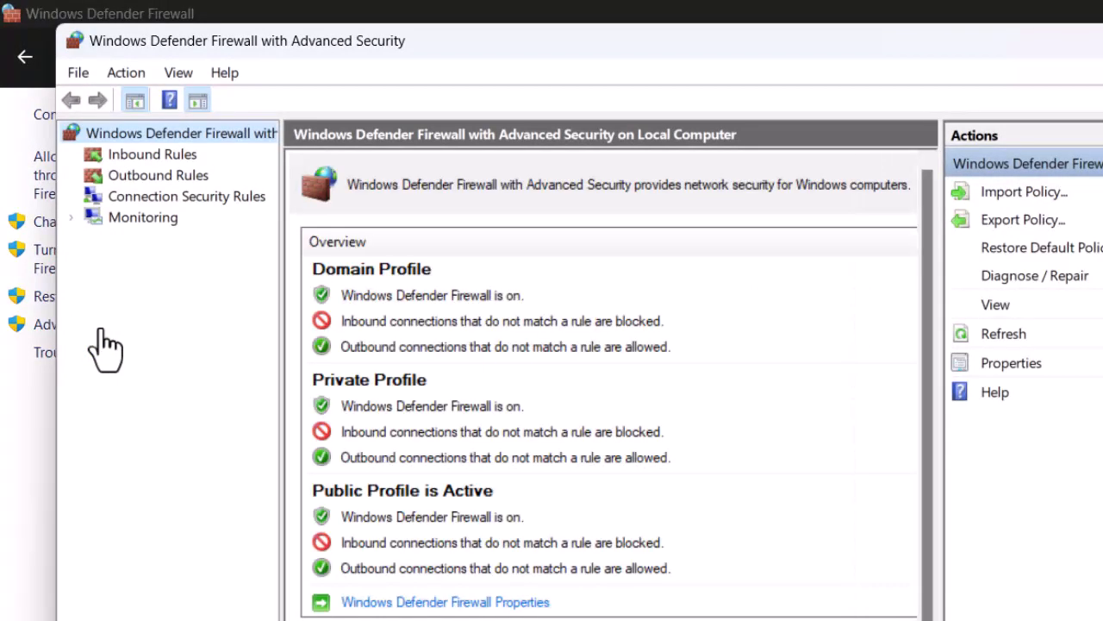
# Disable the outbound Adobe Unlicensed Pop-up rule so its Enabled column reads No.
pyautogui.click(159, 176)
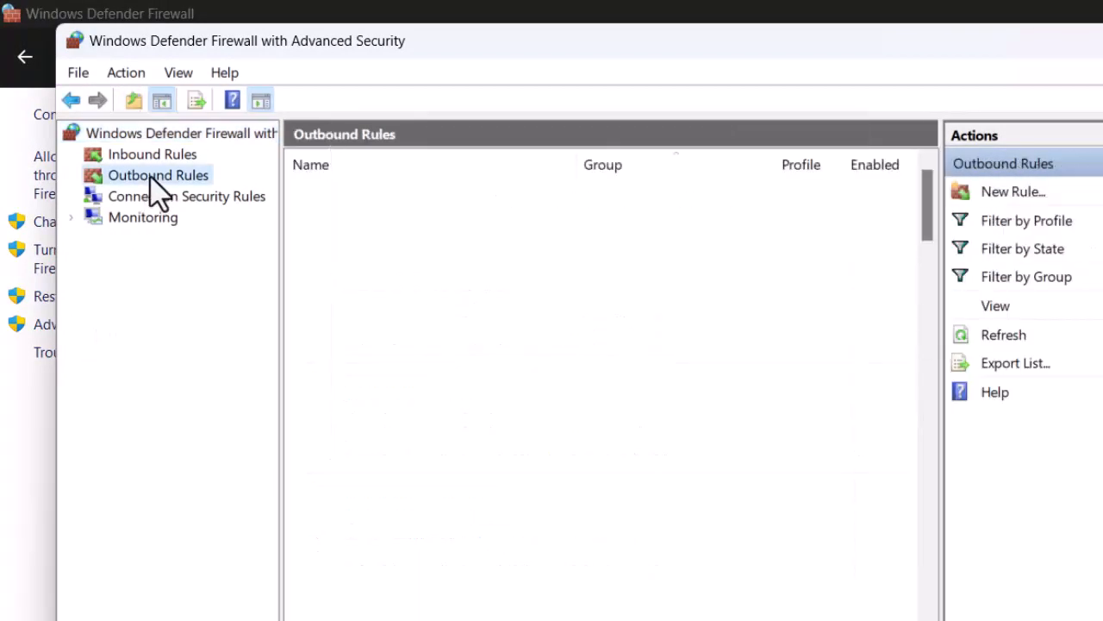
pyautogui.click(158, 176)
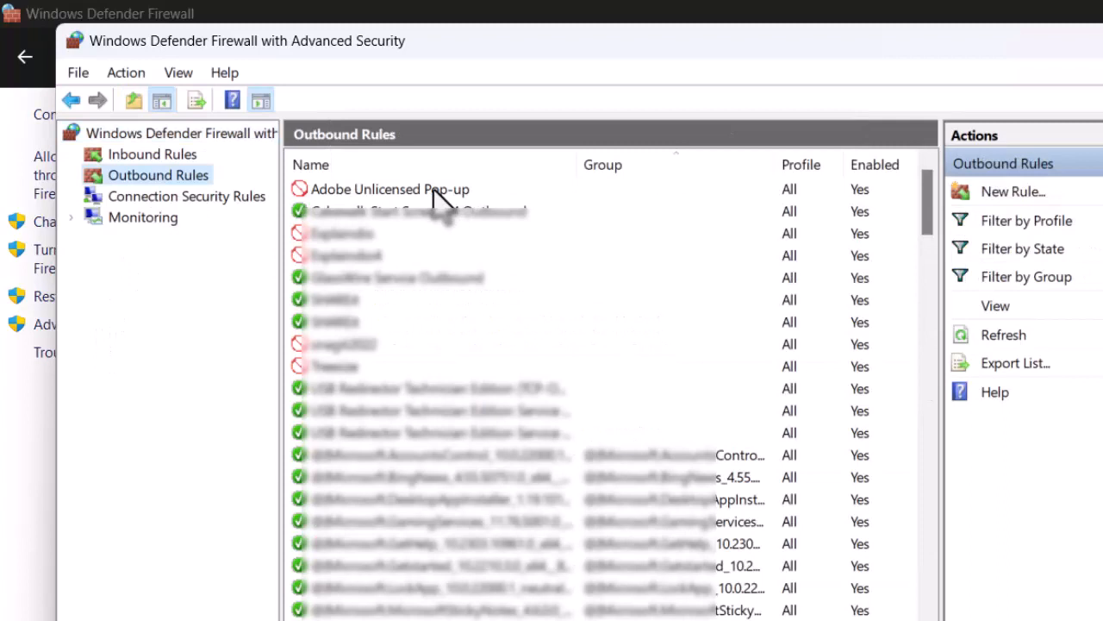
pyautogui.click(389, 188)
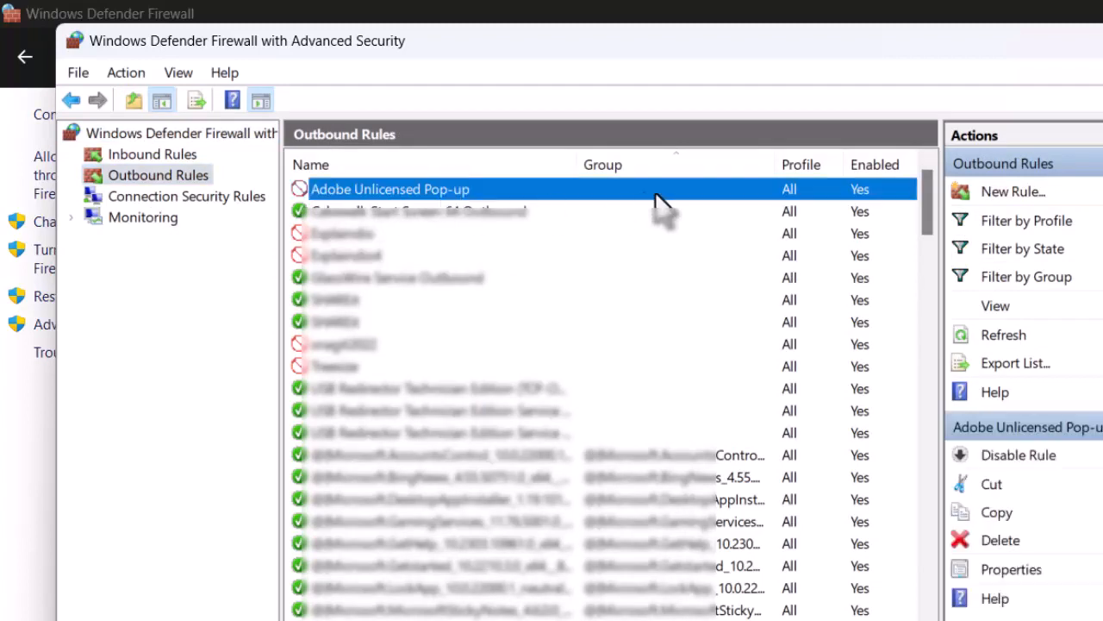
pyautogui.rightClick(390, 188)
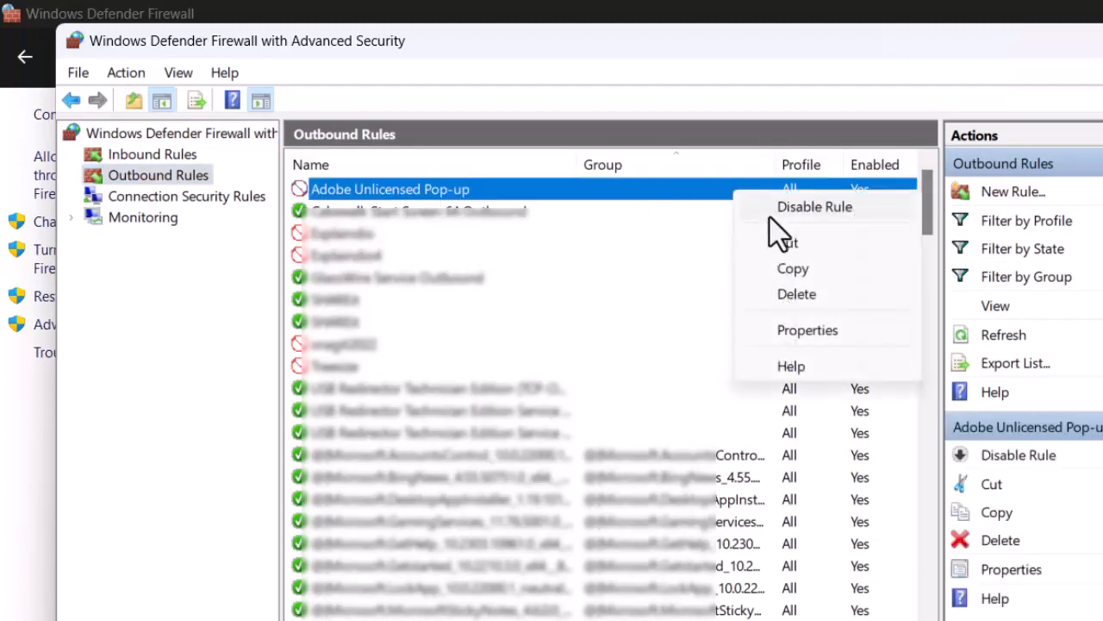
pyautogui.click(813, 207)
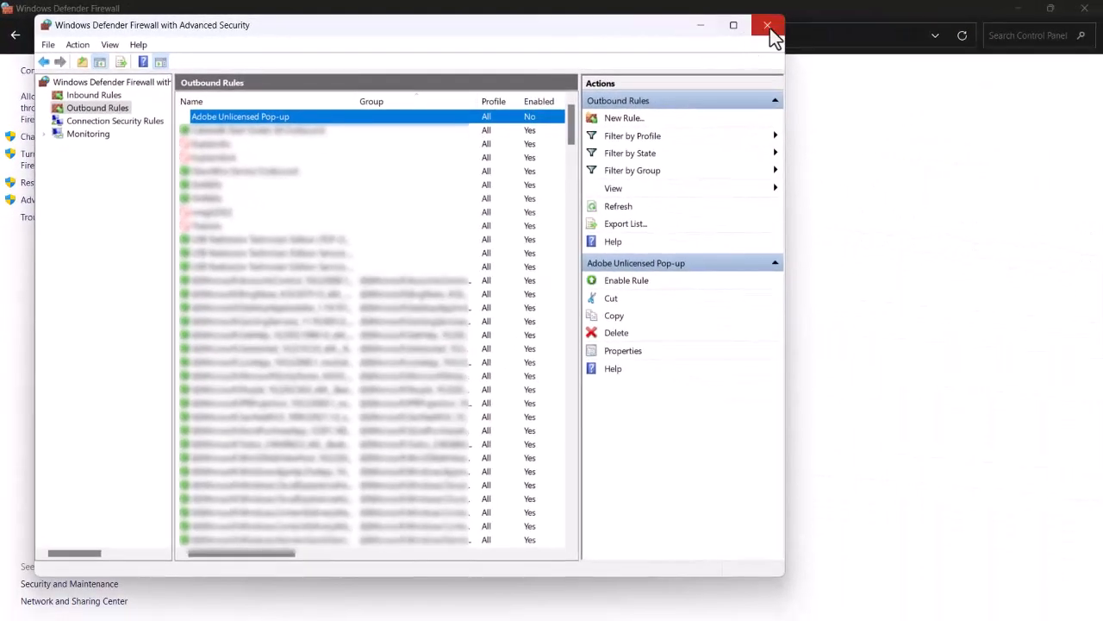
# Return to Photoshop and generate 'Planet Saturn' into the selected area.
pyautogui.click(768, 25)
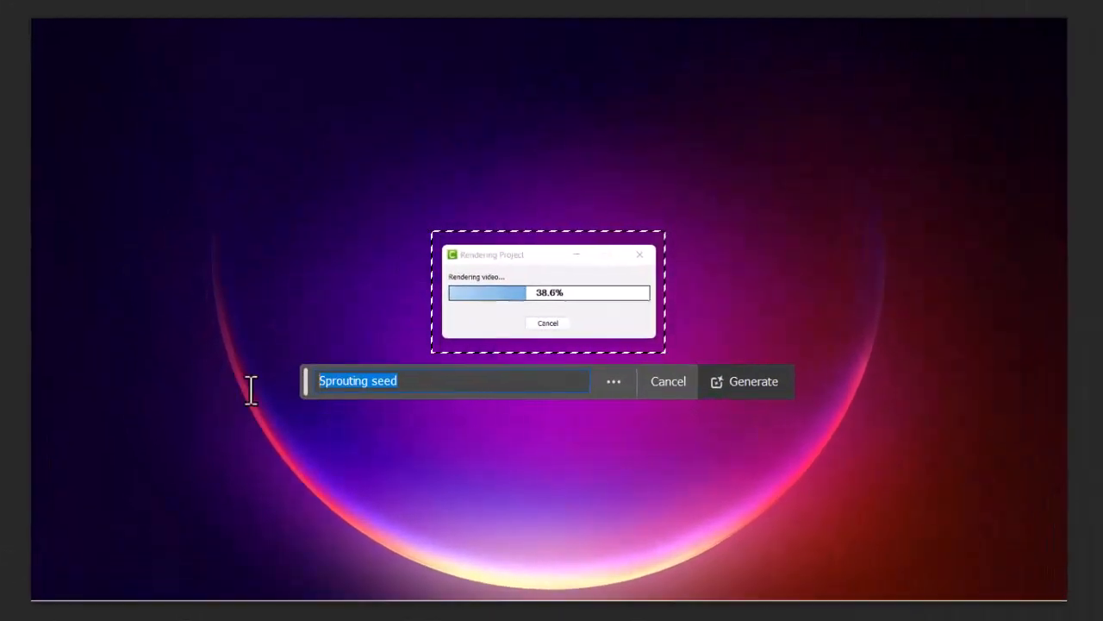
pyautogui.write('Planet Saturn')
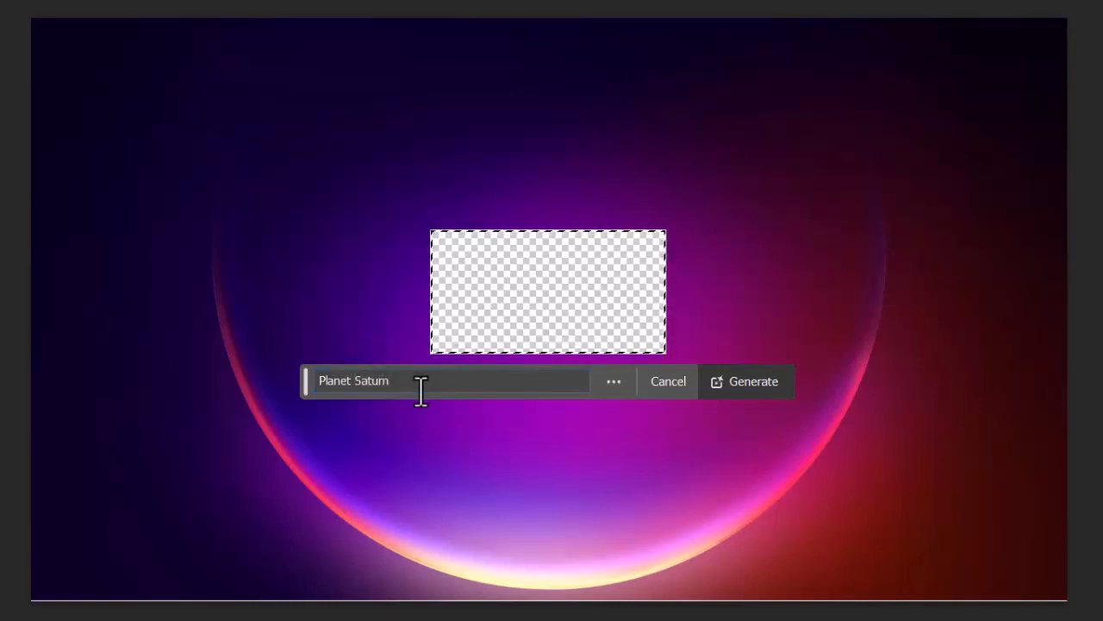
pyautogui.click(744, 381)
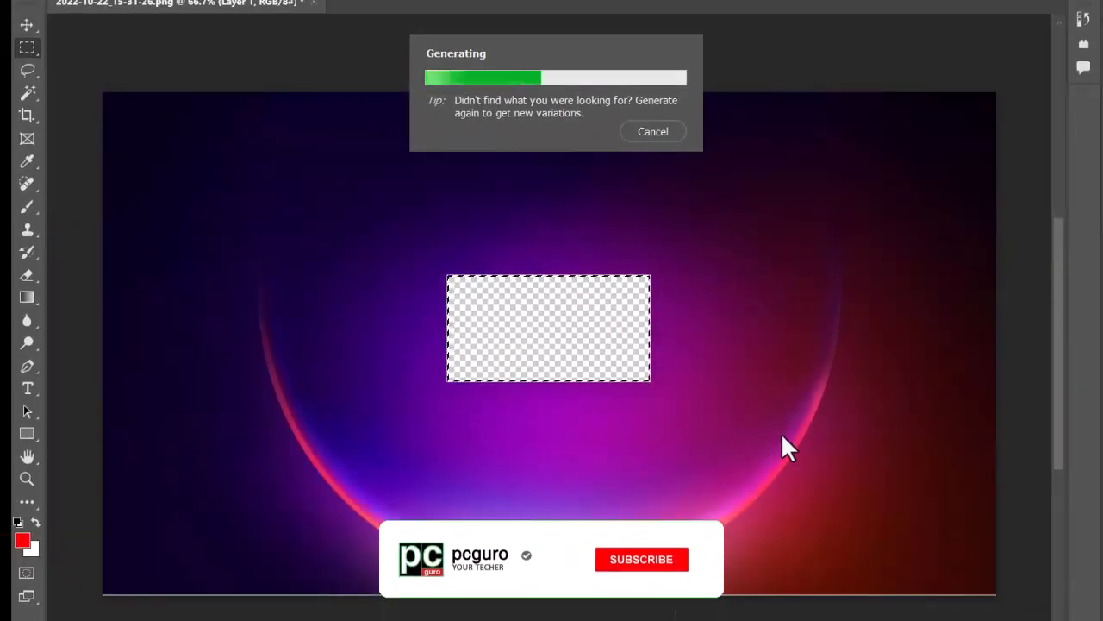
# Step through the generated results to show Saturn variation 3 of 3.
pyautogui.click(642, 558)
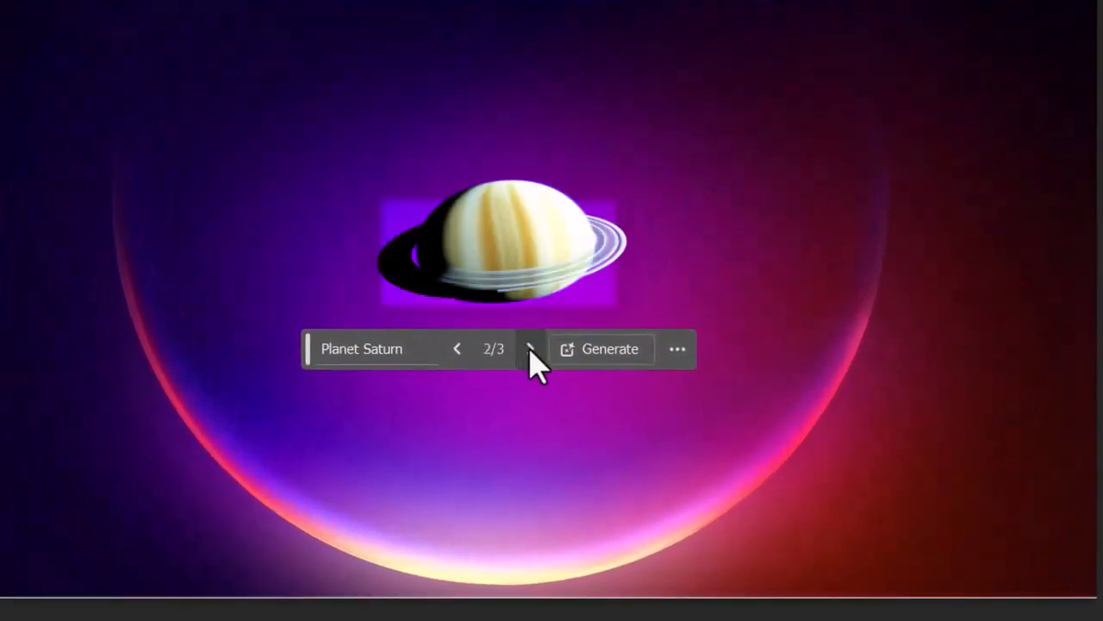
pyautogui.click(531, 348)
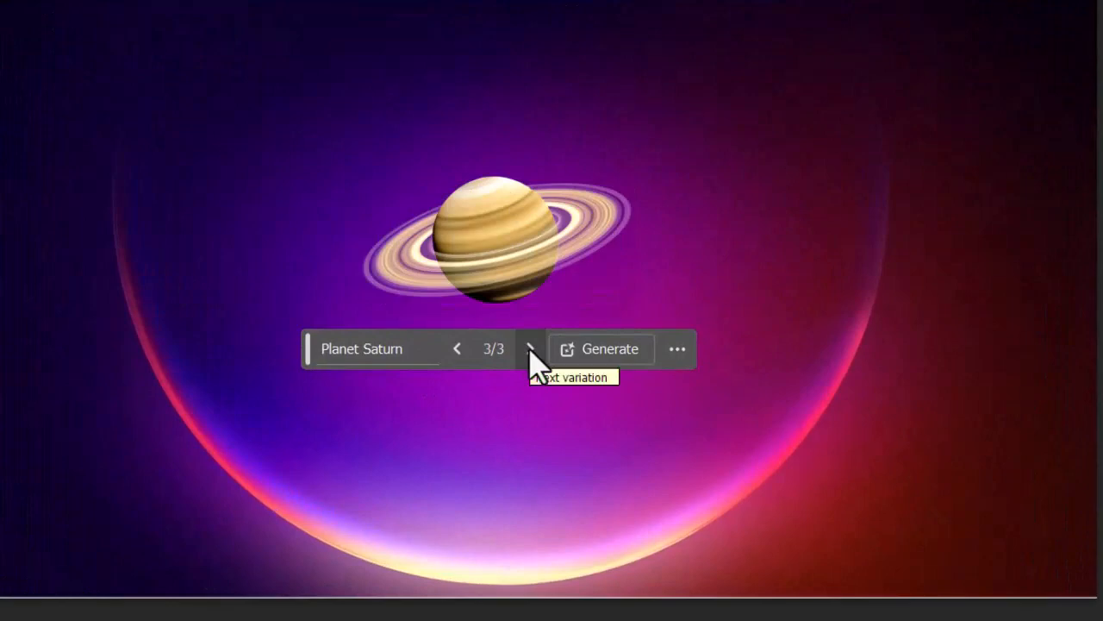